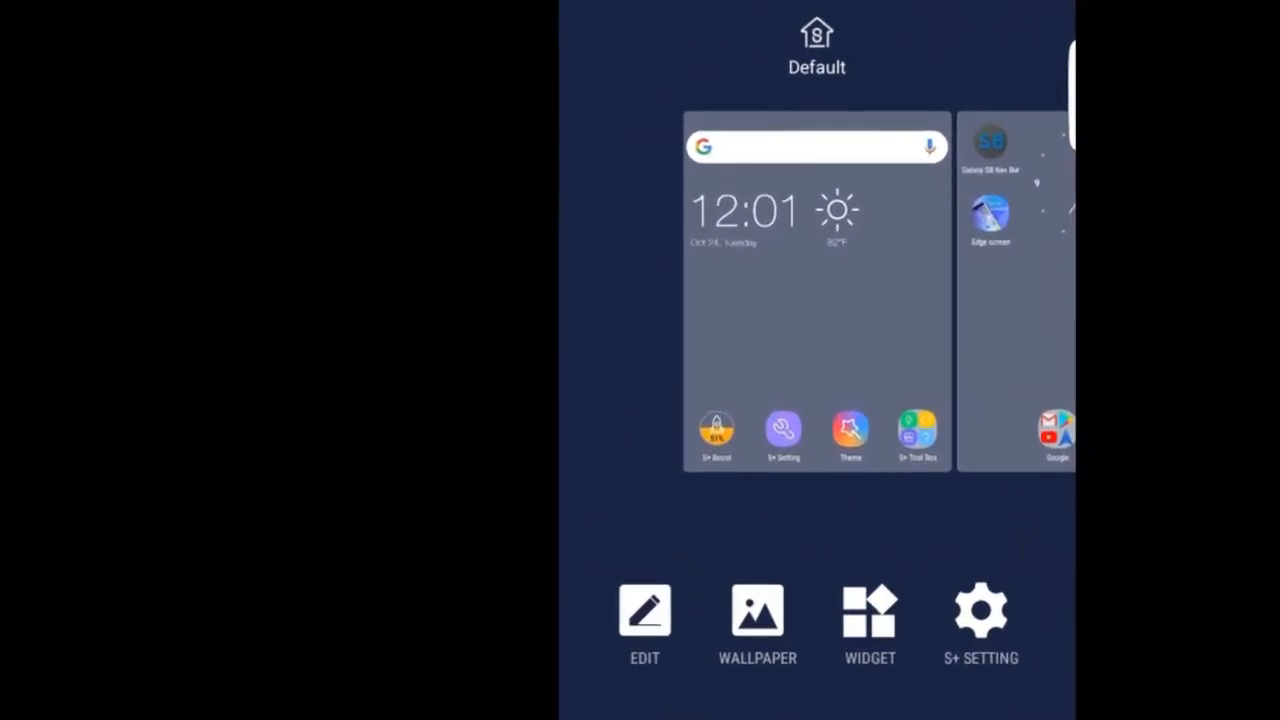
- Show the S+ Launcher editor's apps panel, then bring up the phone's full app list
left_click(868, 610)
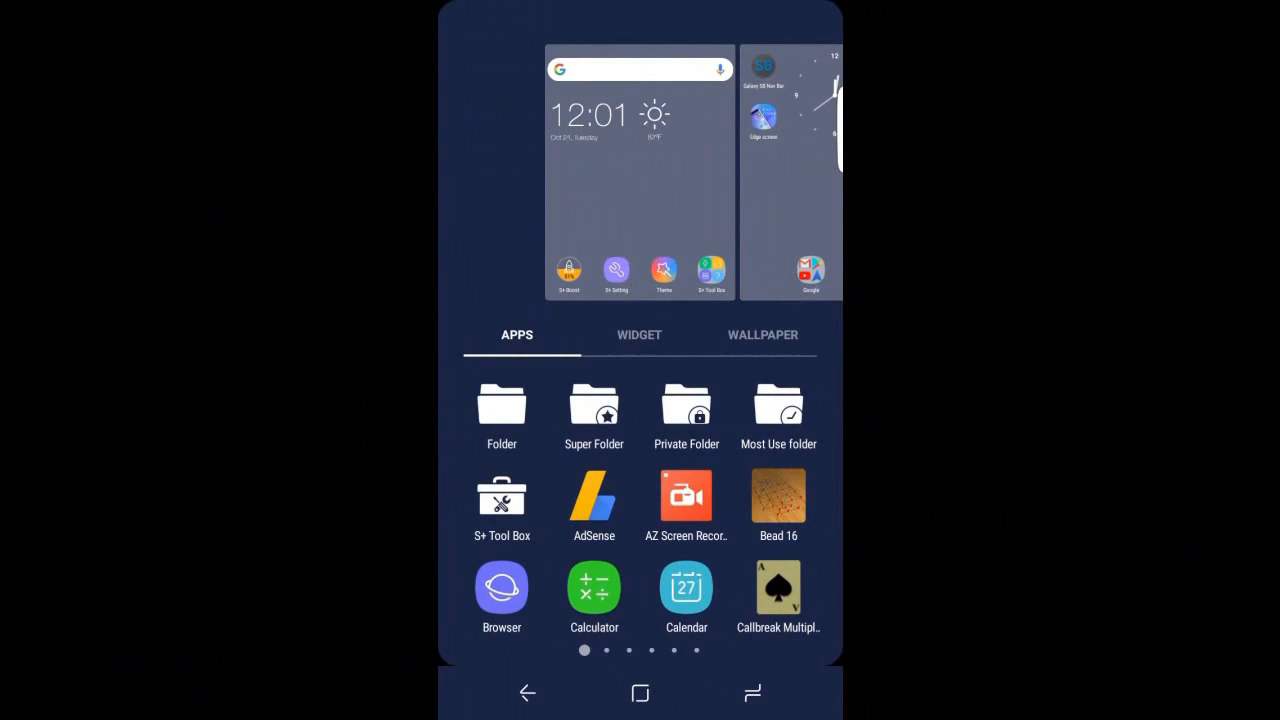
left_click(762, 336)
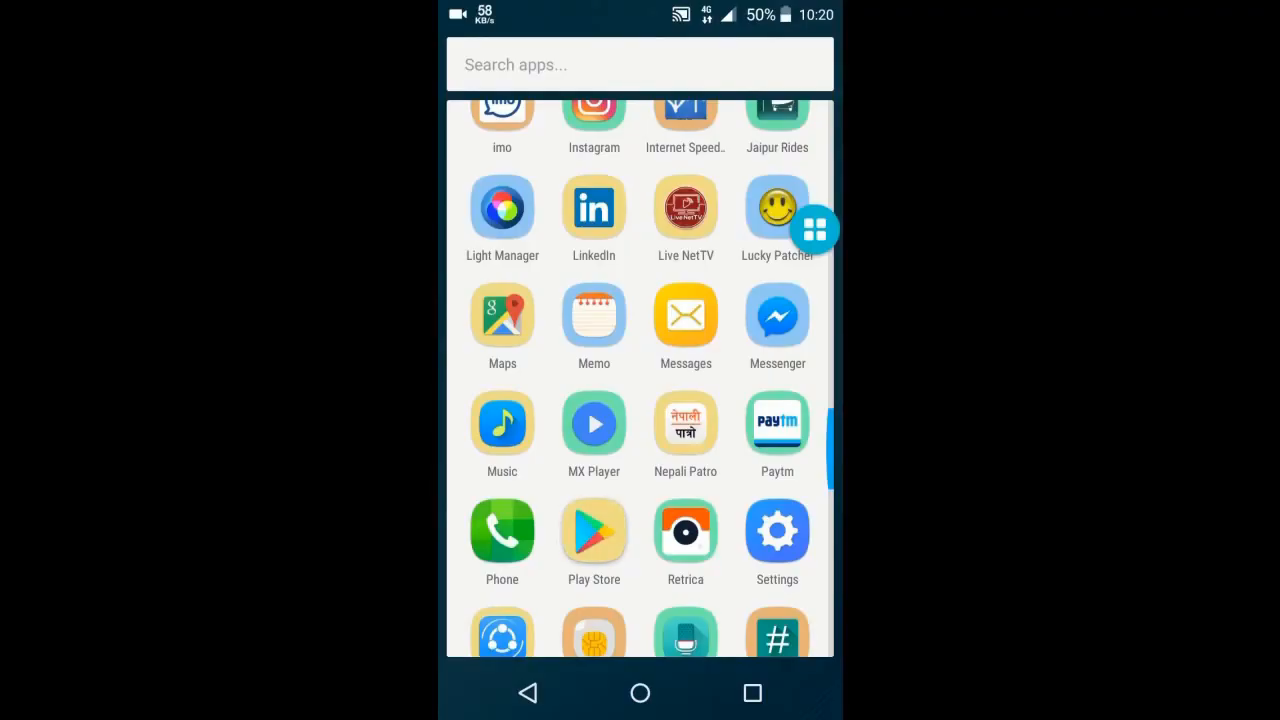
- Install S+ S8 Launcher from Play Store, accepting permissions, and launch it to its welcome screen
left_click(592, 532)
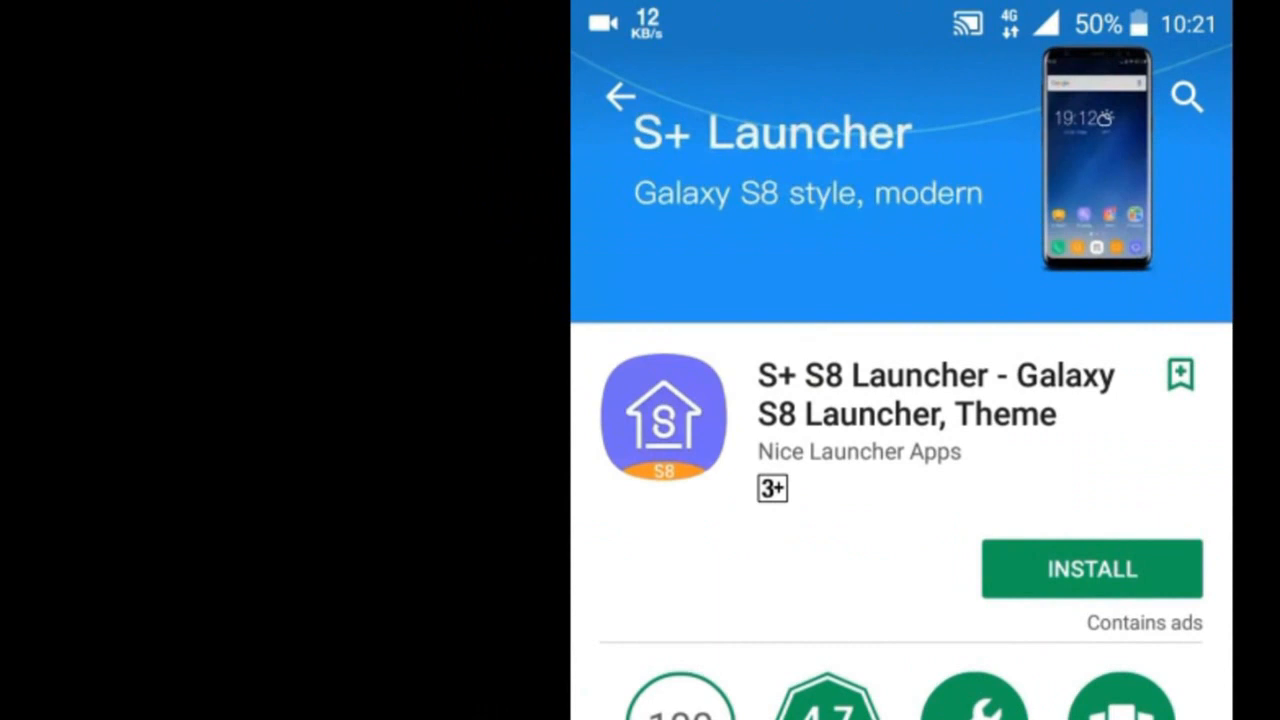
left_click(1092, 568)
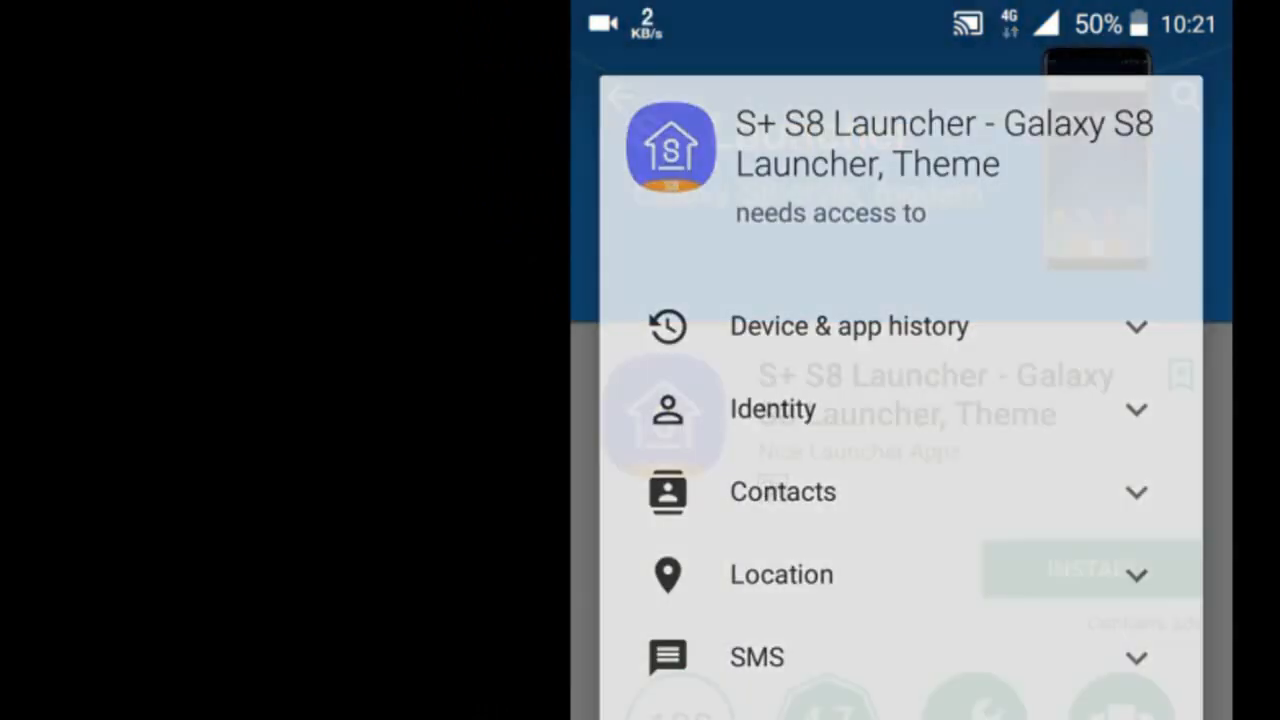
left_click(1088, 568)
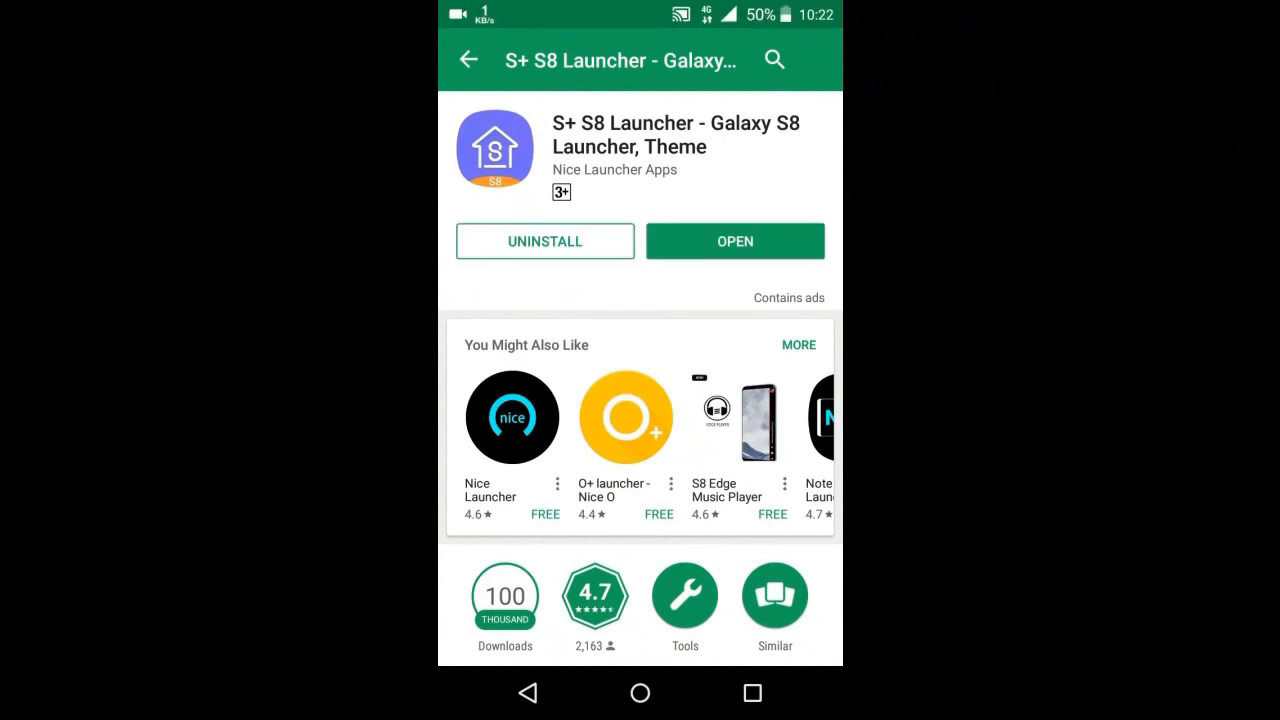
left_click(736, 240)
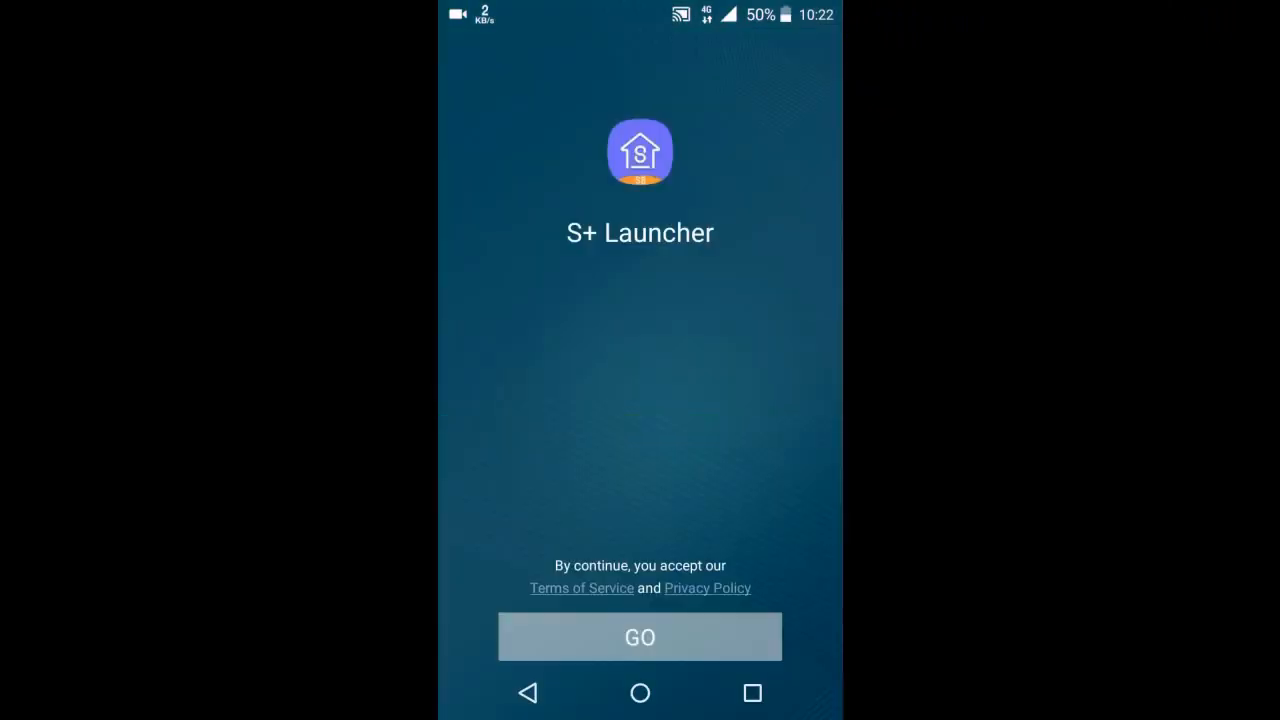
- Accept the launcher terms with GO, dismiss the organize tip, and browse the app drawer pages
left_click(640, 636)
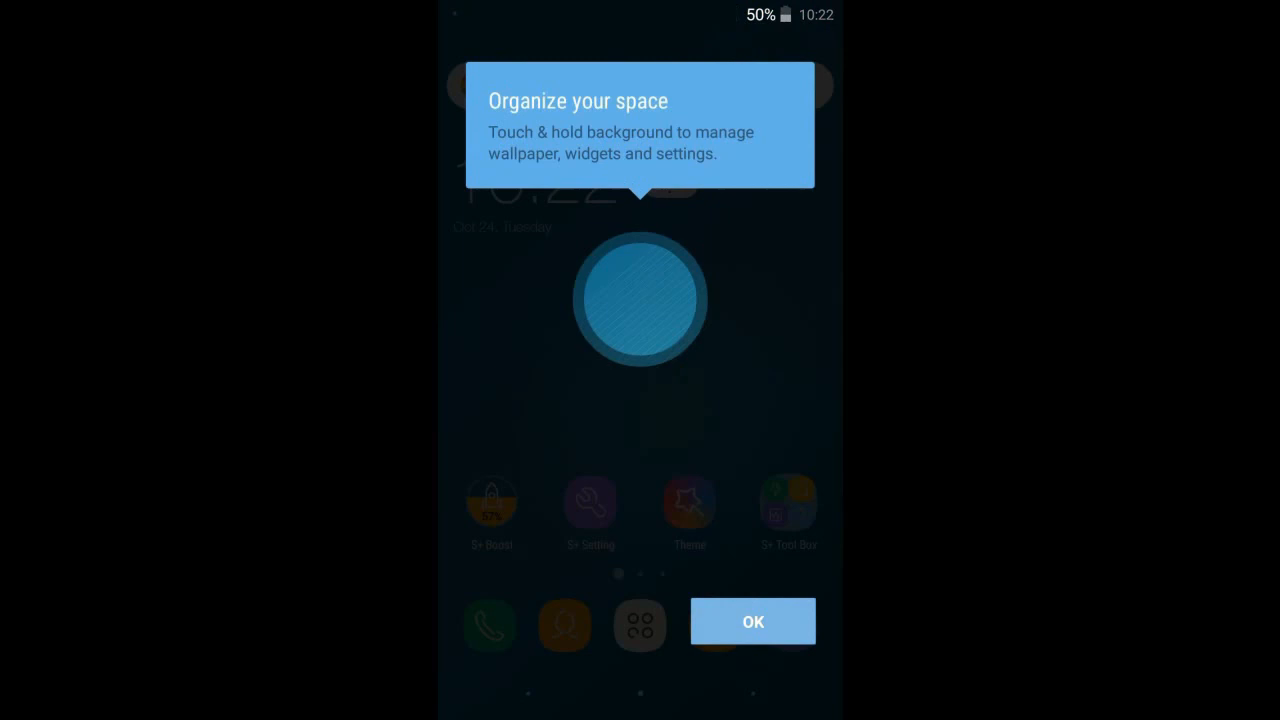
left_click(752, 620)
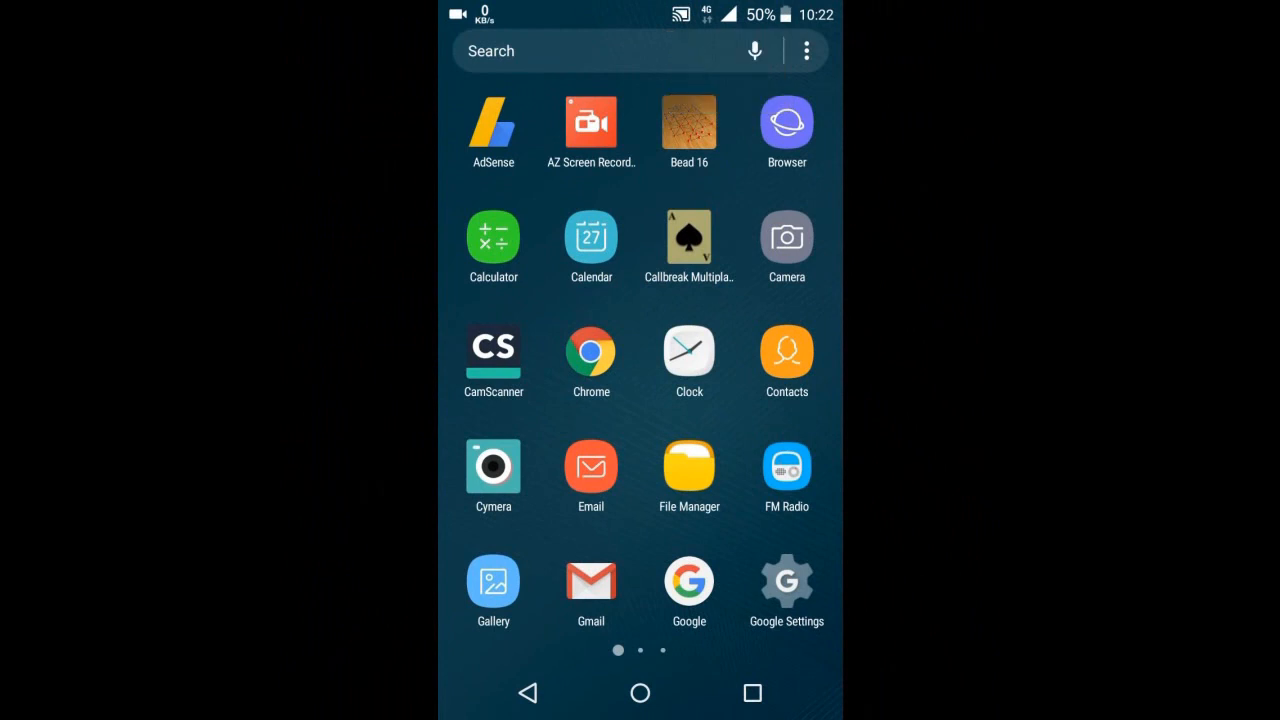
scroll("left", 3)
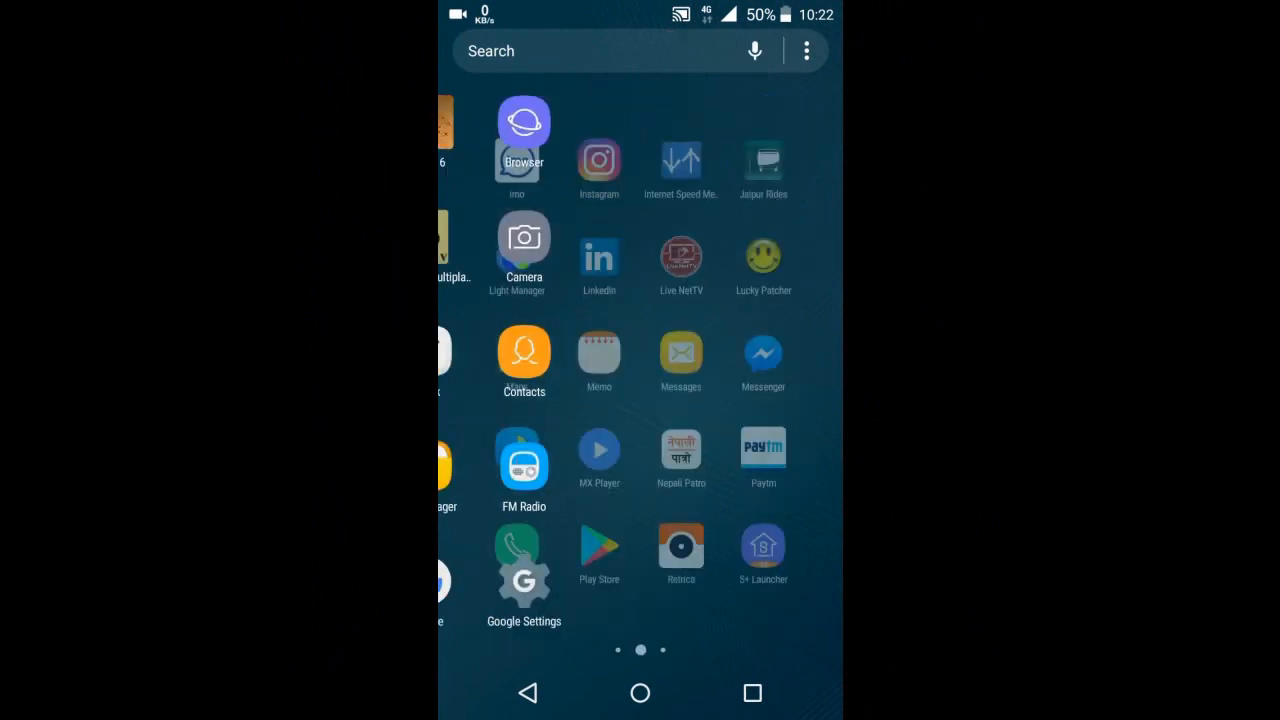
scroll("left", 3)
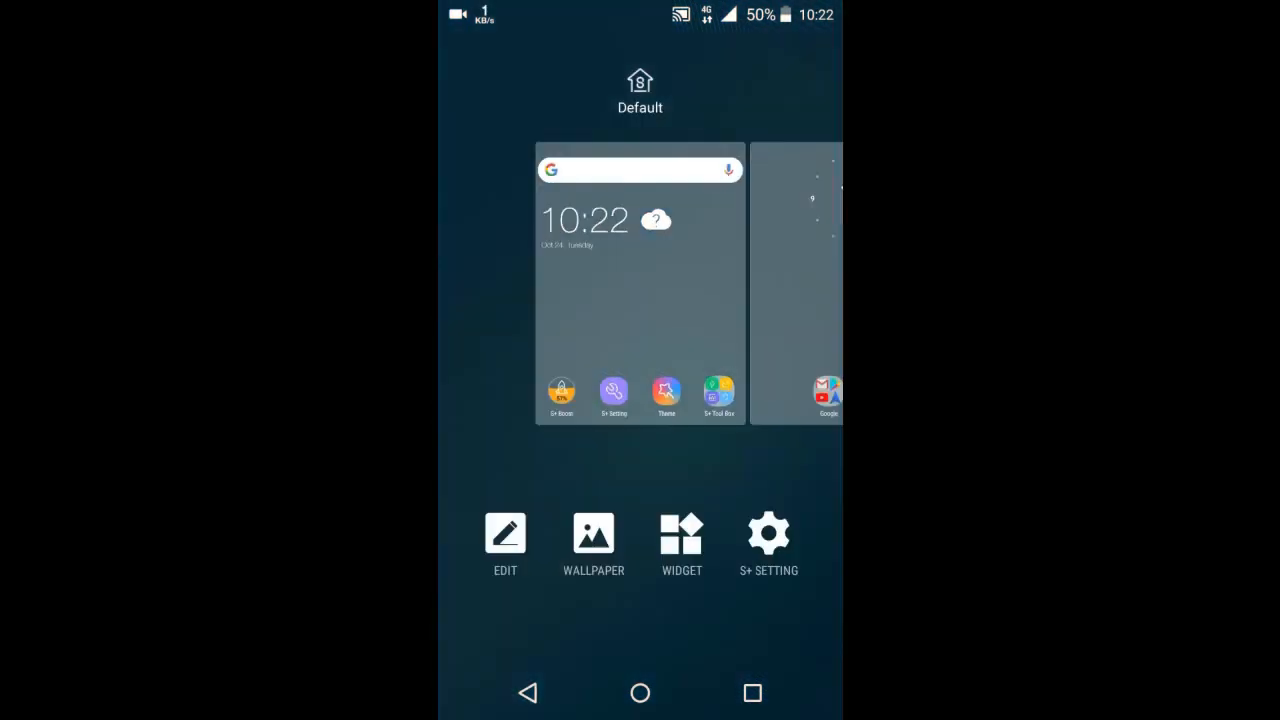
- Enter the home-page editor and show the APPS panel of installed apps to place
left_click(504, 532)
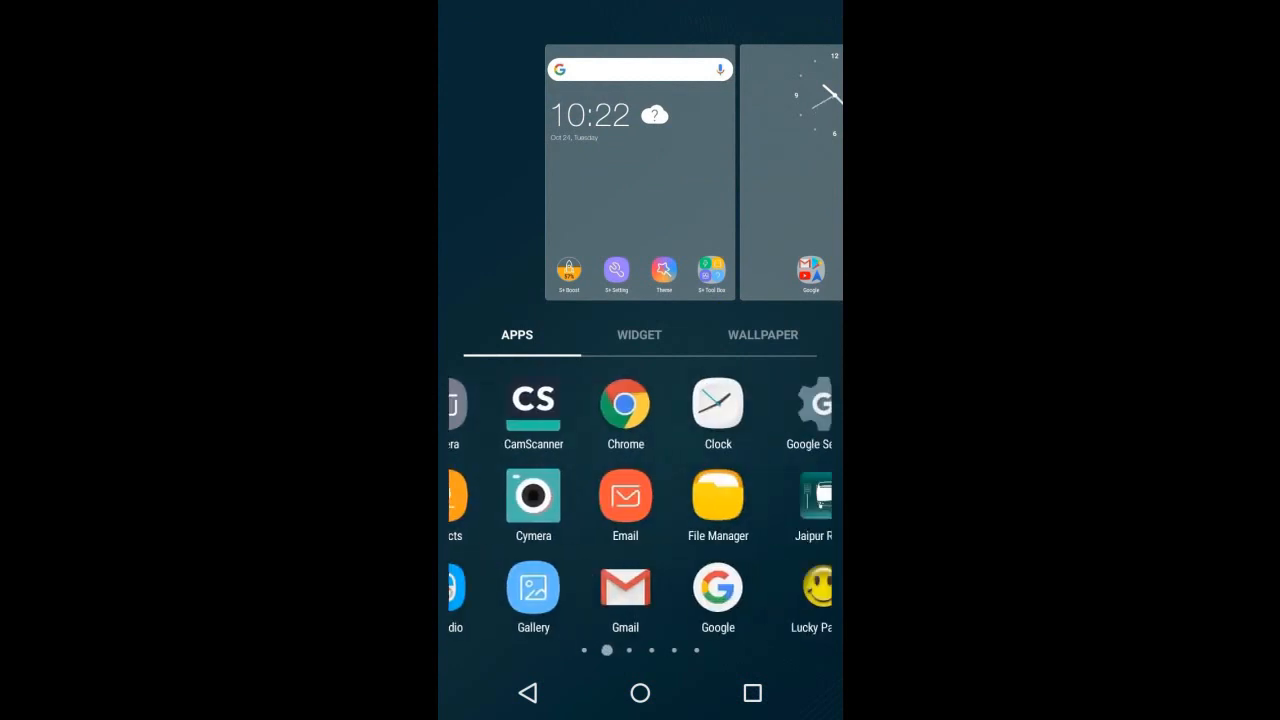
left_click(762, 334)
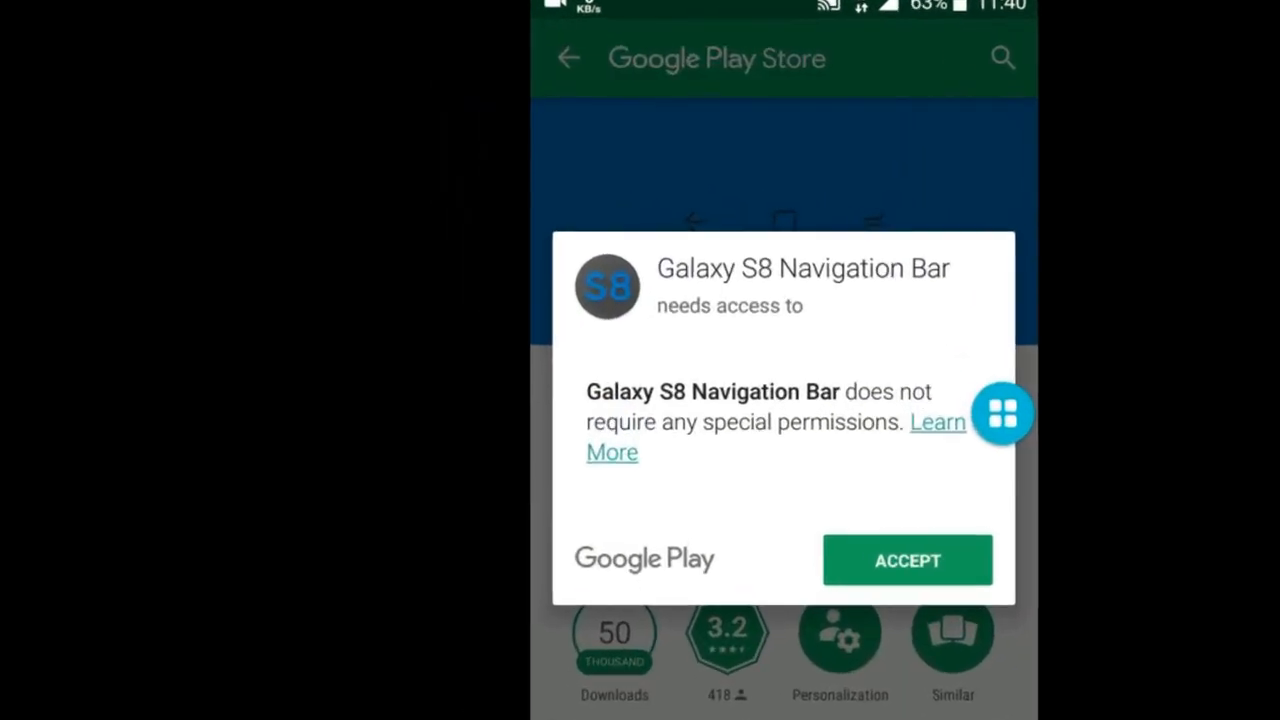
- Accept the permissions so Galaxy S8 Navigation Bar installs and appears in the app drawer
left_click(908, 560)
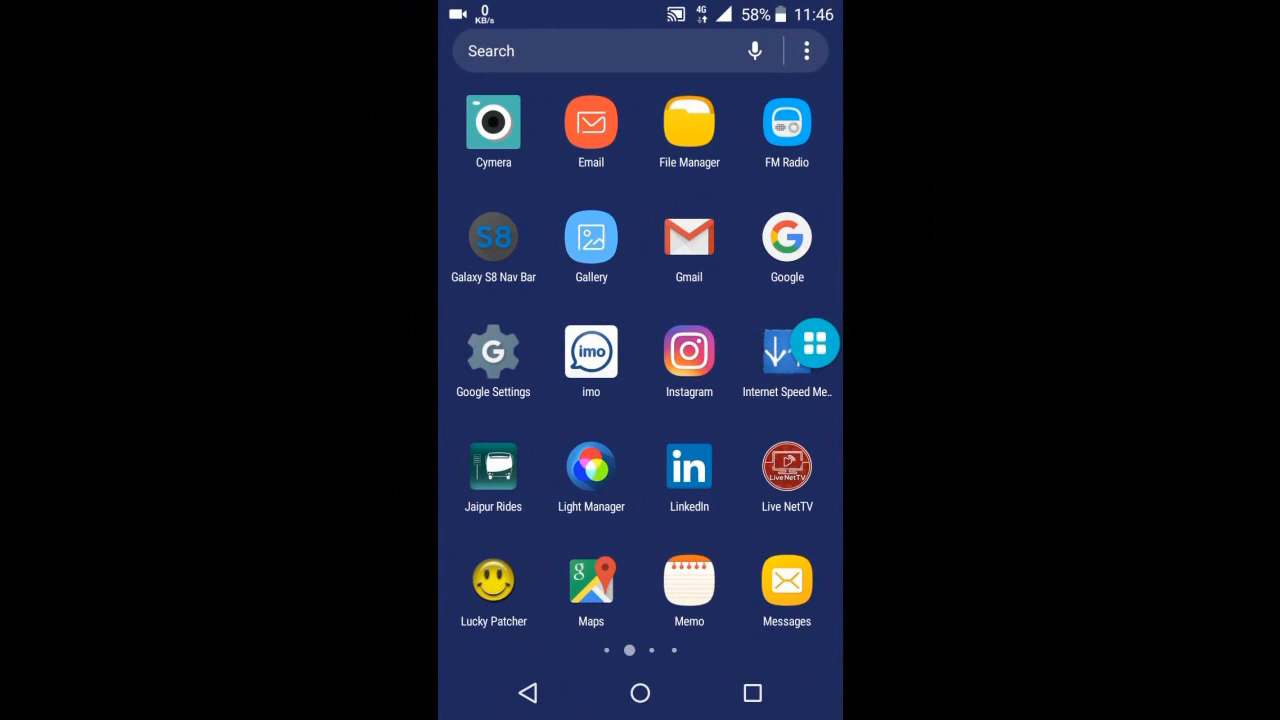
- Enable the Galaxy S8 Nav Bar module in Xposed Installer's Modules list
left_click(816, 344)
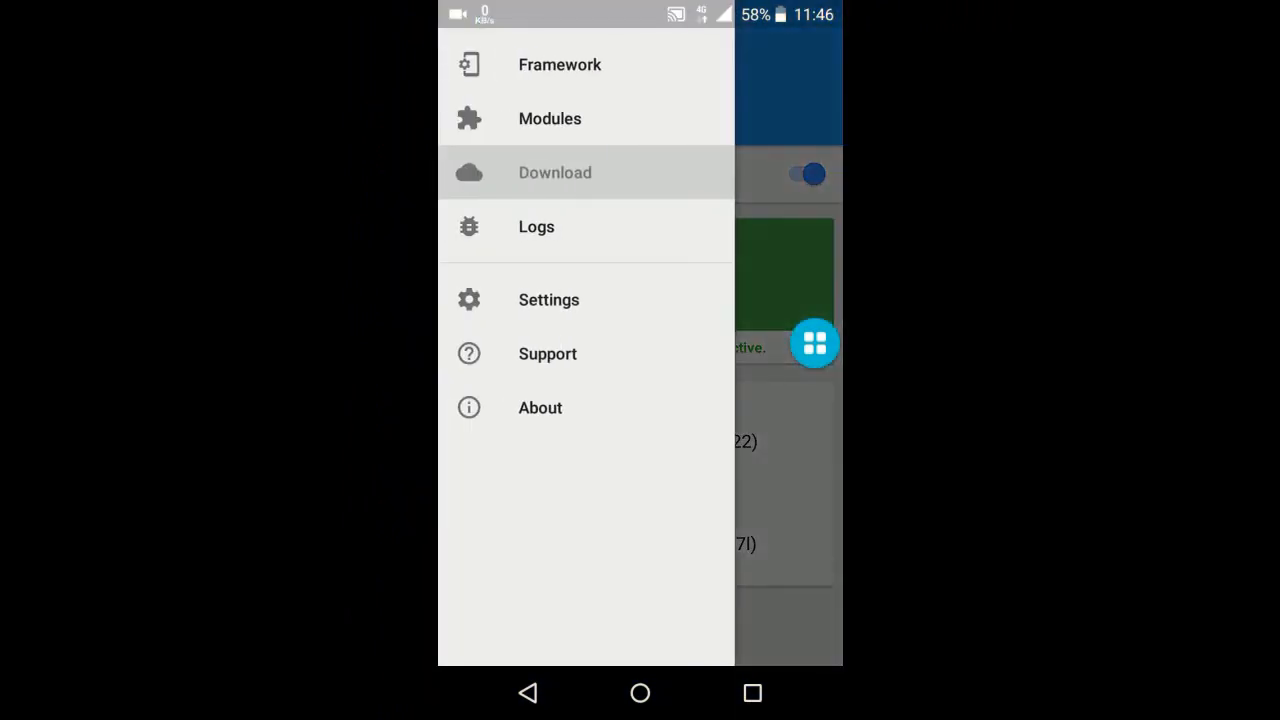
left_click(548, 118)
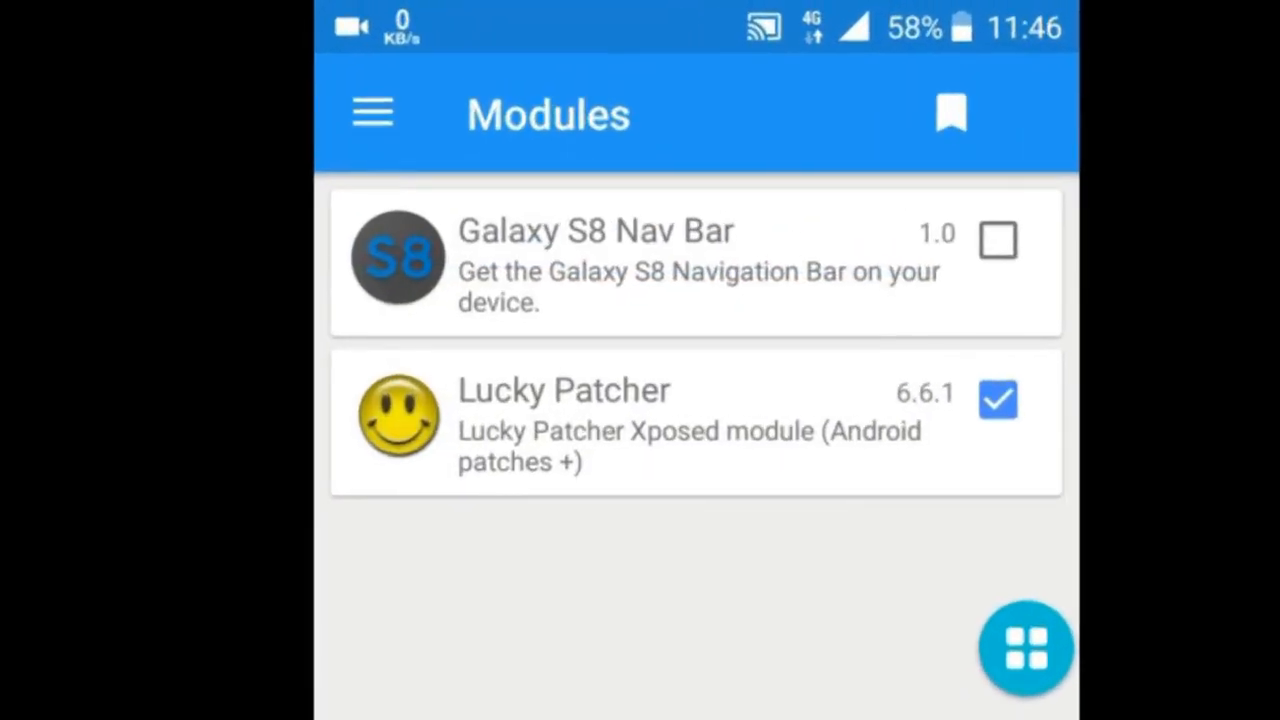
left_click(996, 240)
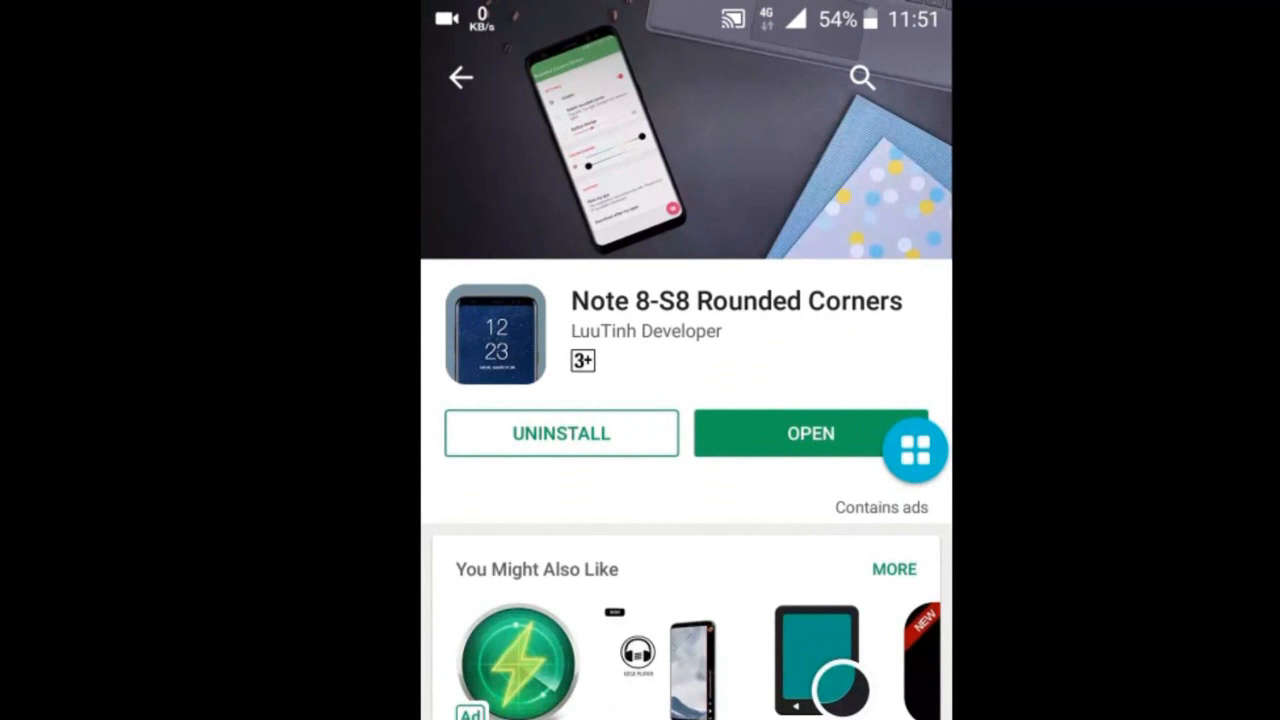
- Launch Note 8-S8 Rounded Corners, dismiss the ads notice, and switch the corners on
left_click(810, 432)
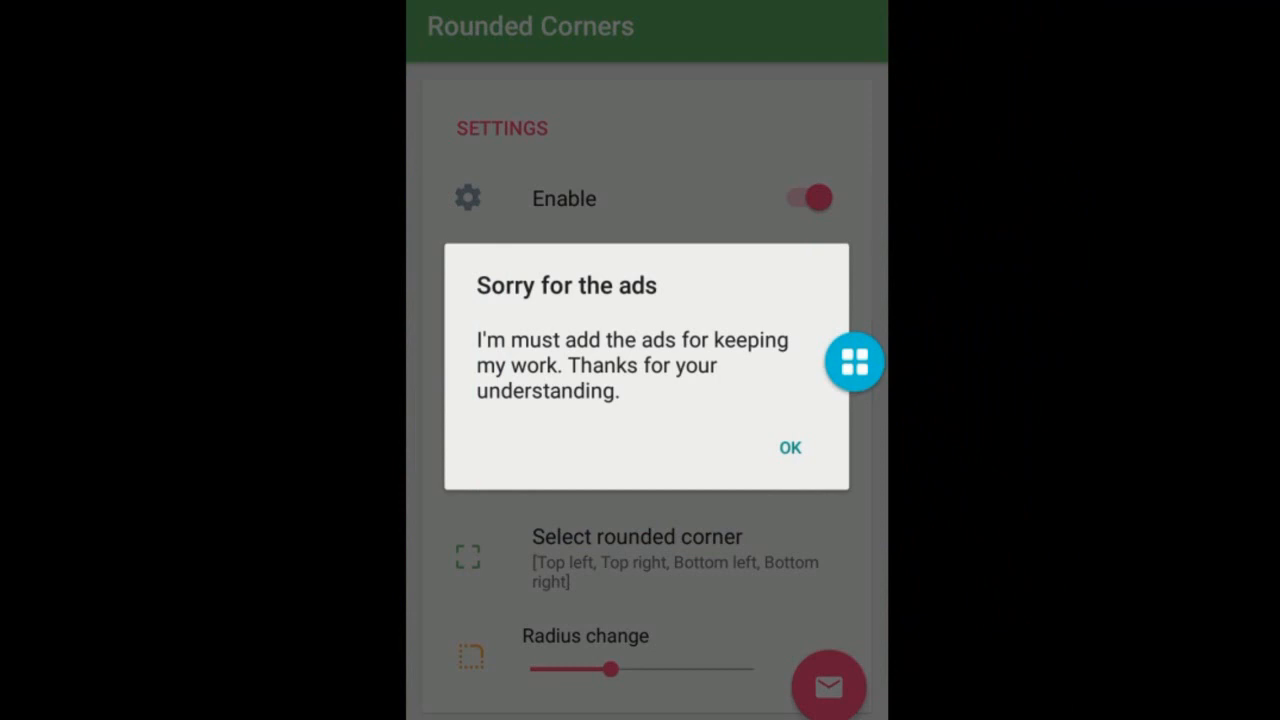
left_click(790, 448)
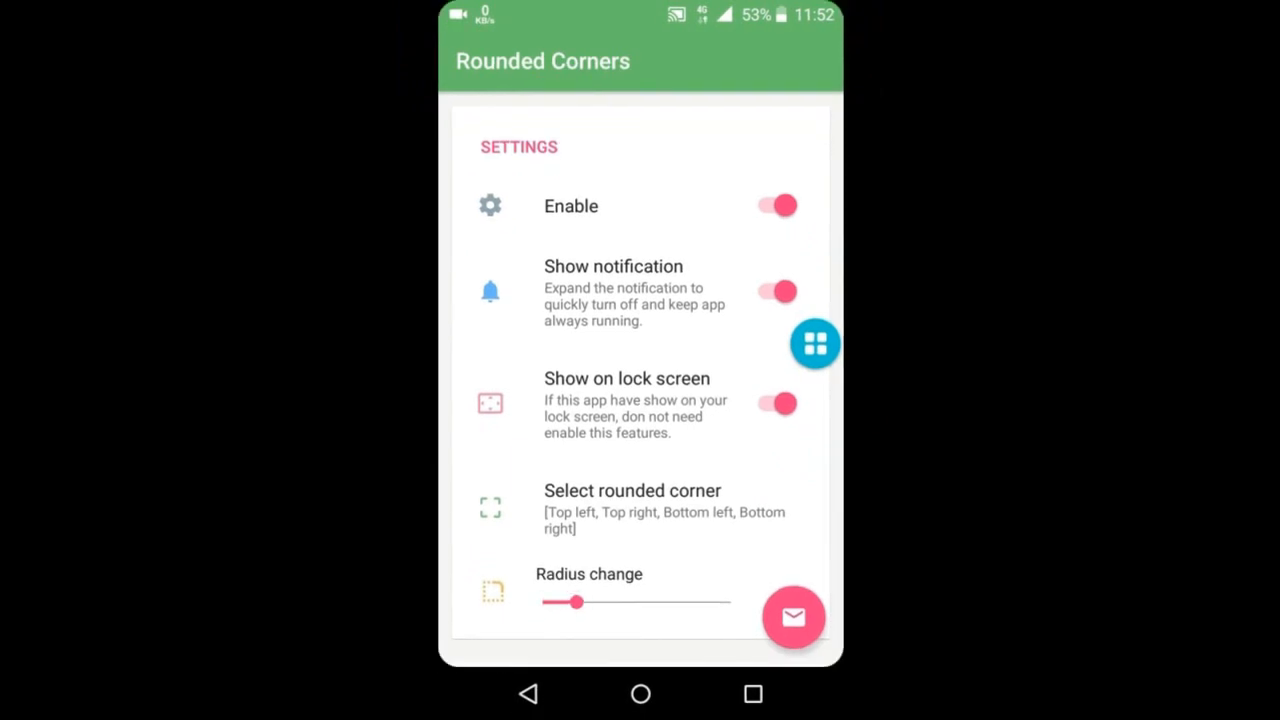
left_click(640, 694)
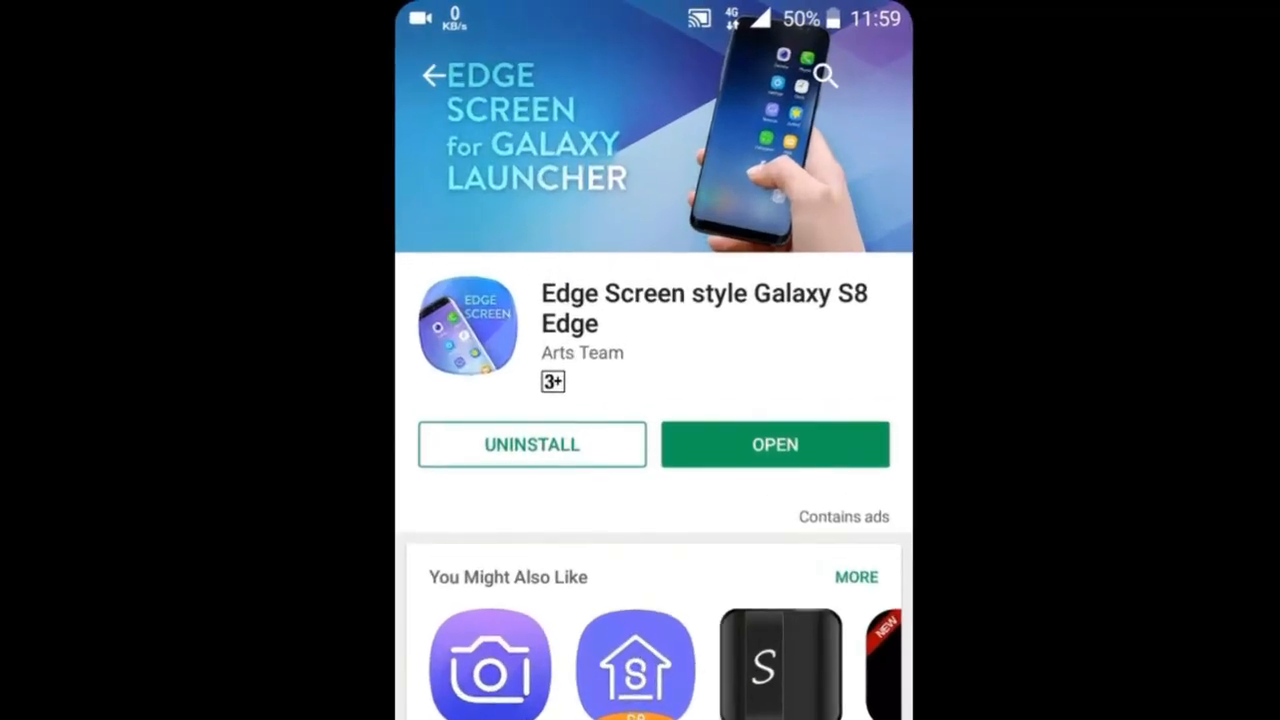
- Launch Edge Screen style Galaxy S8 Edge and start Add application to list installed apps
left_click(776, 444)
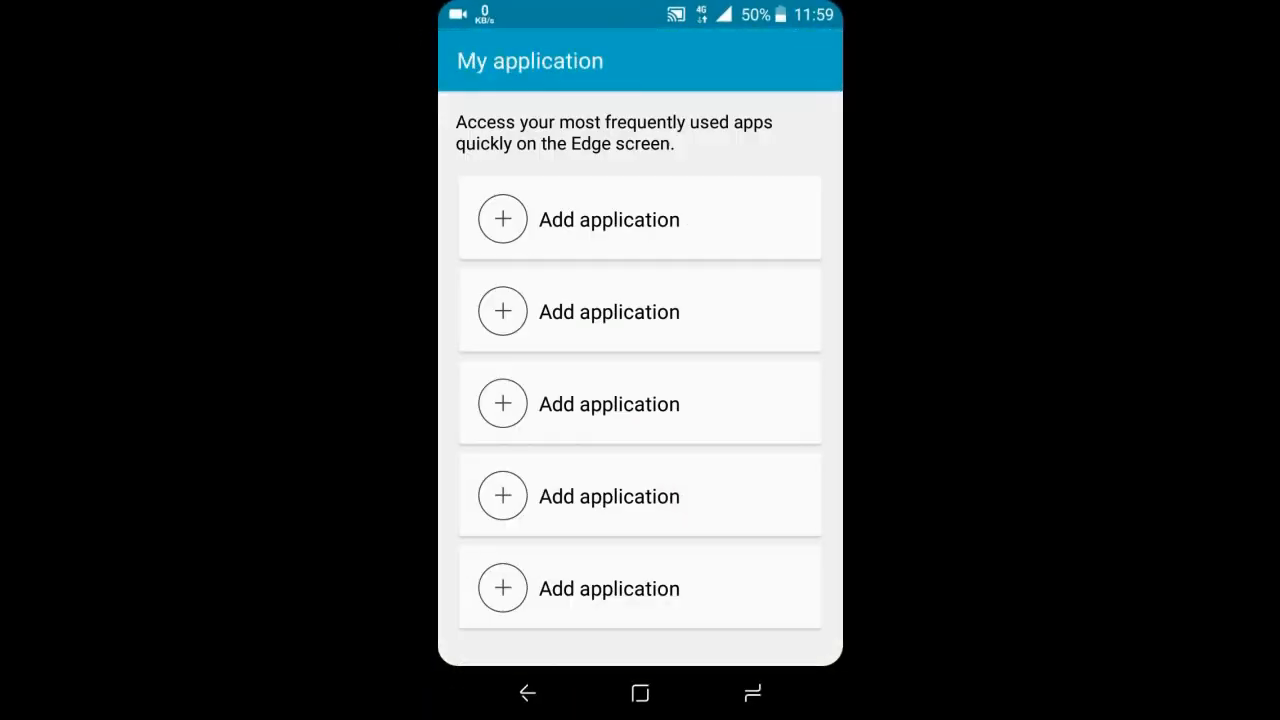
left_click(608, 588)
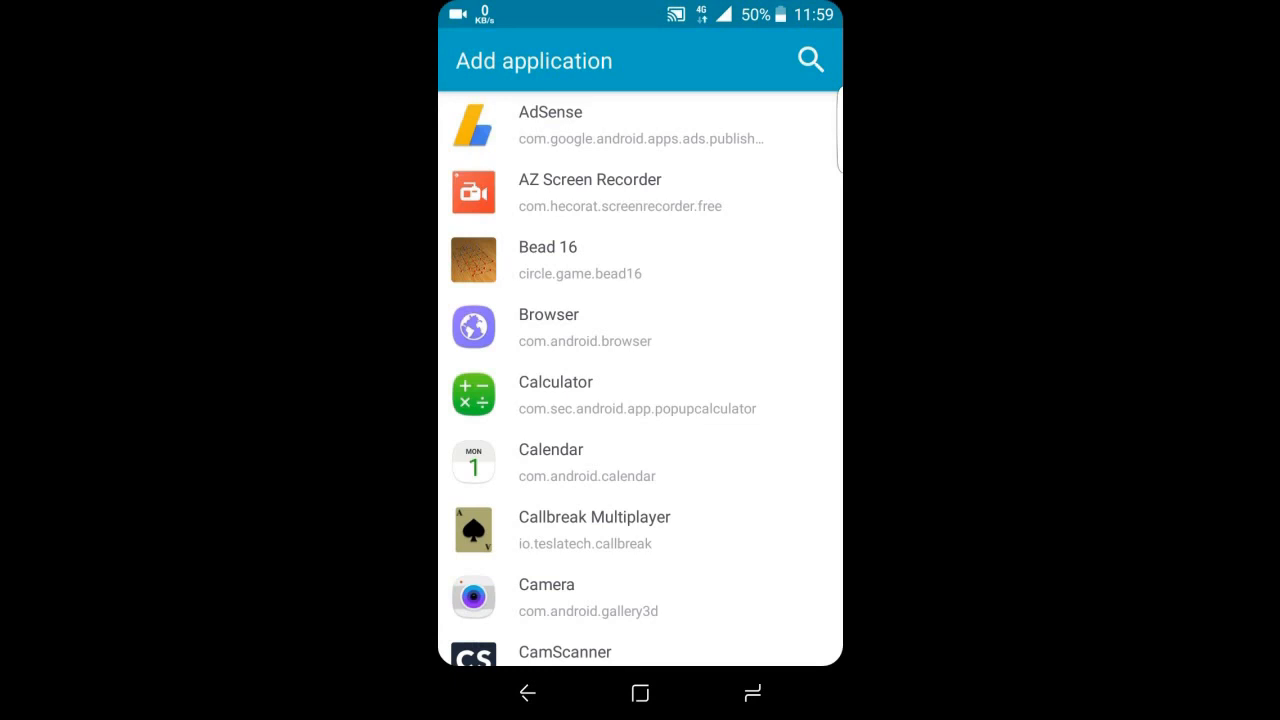
- Browse the app list and start picking a contact for the contacts edge panel
scroll("down", 3)
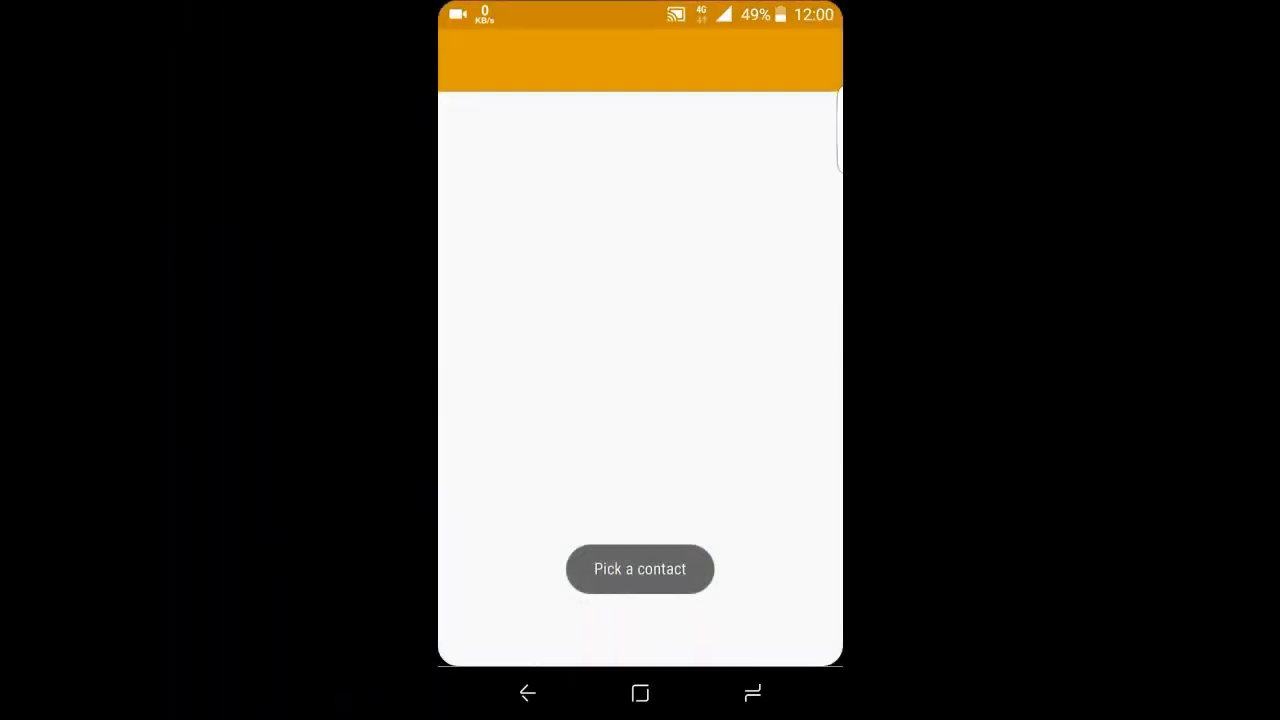
left_click(640, 568)
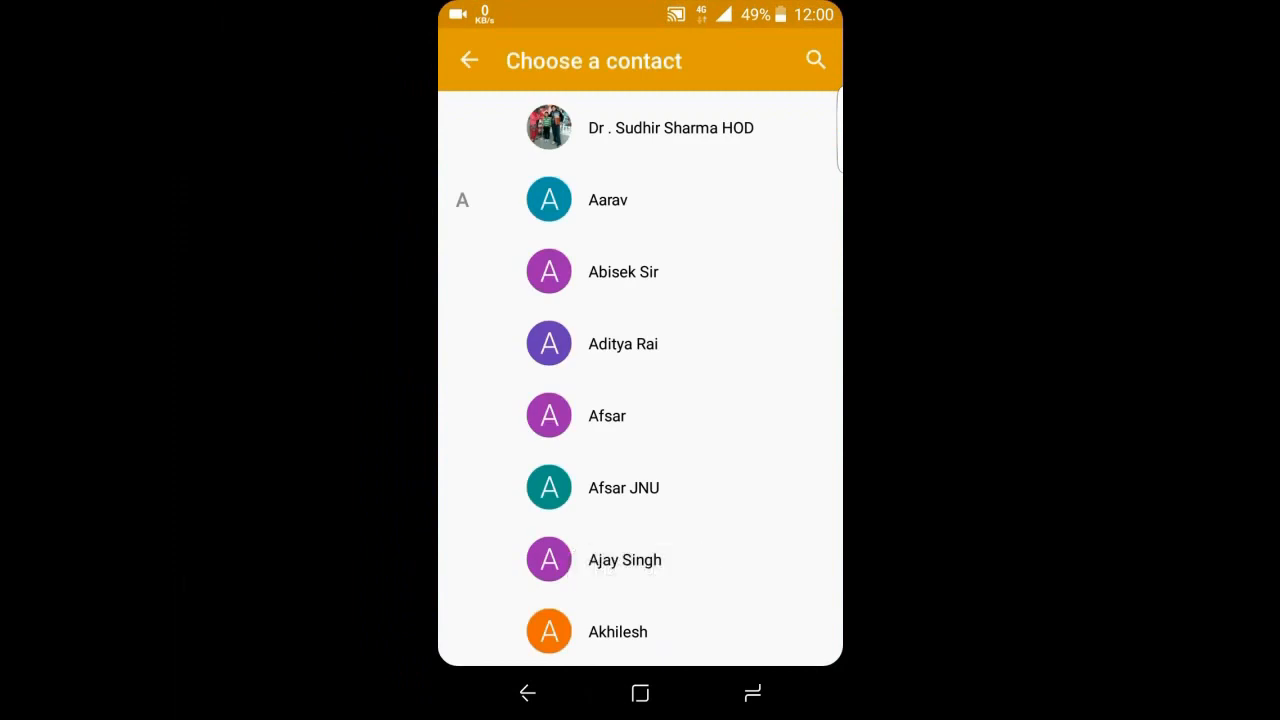